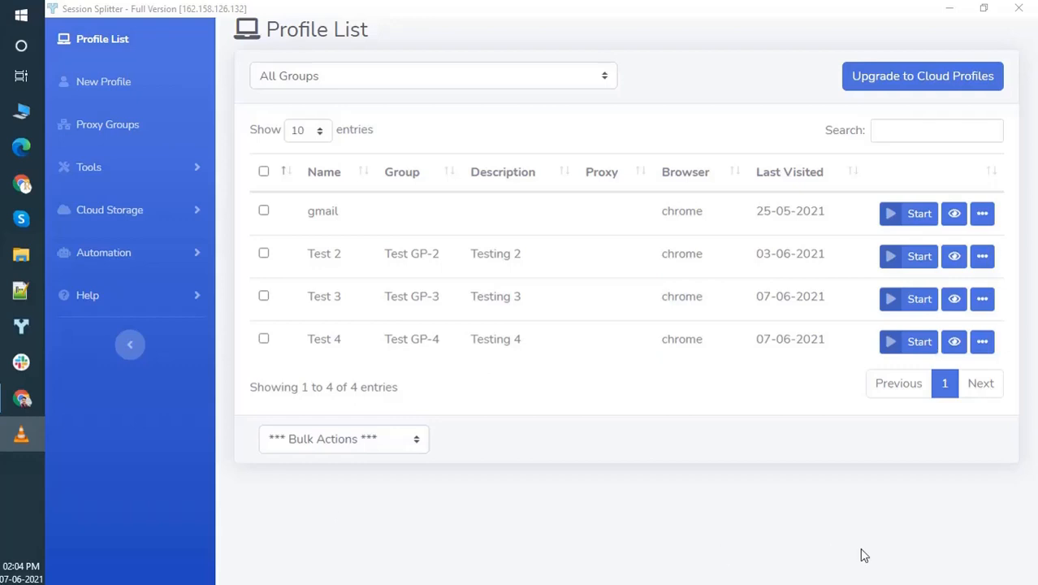
mouse_move(909, 529)
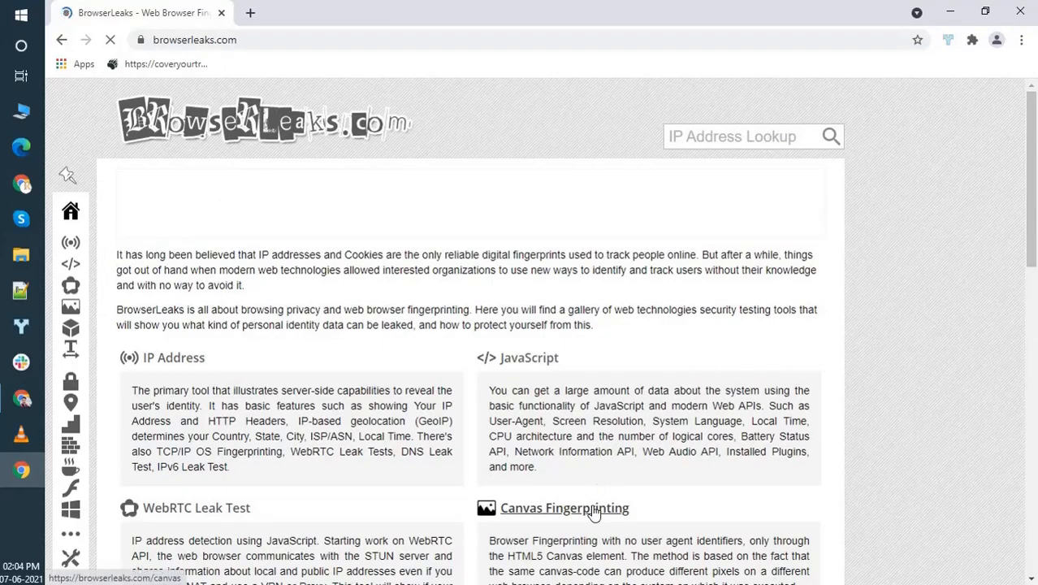
Step: Load the HTML5 Canvas Fingerprinting test and reload it, confirming the PNG hash CB19B422 stays identical
left_click(564, 506)
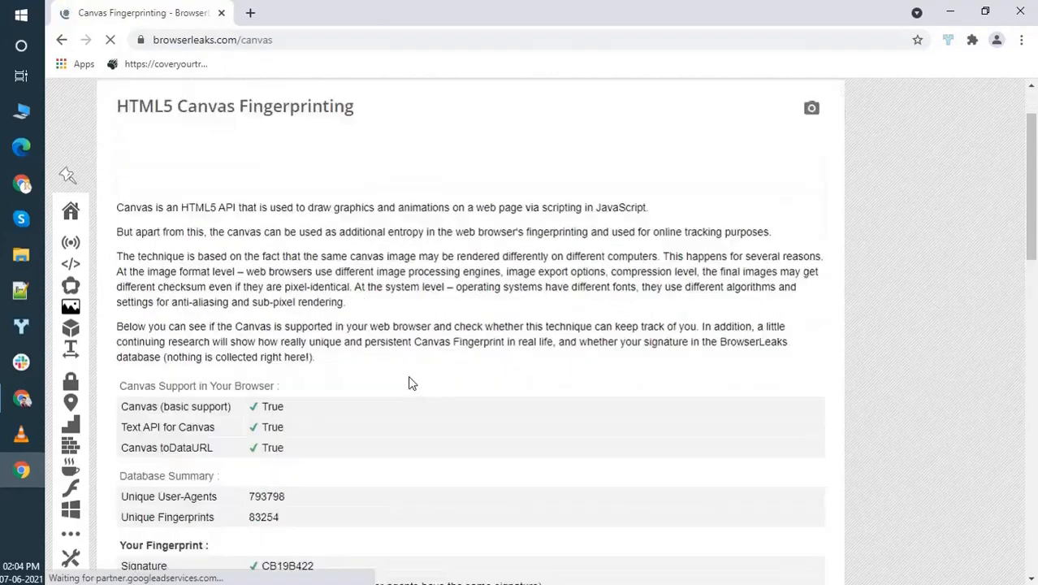
scroll("down", 3)
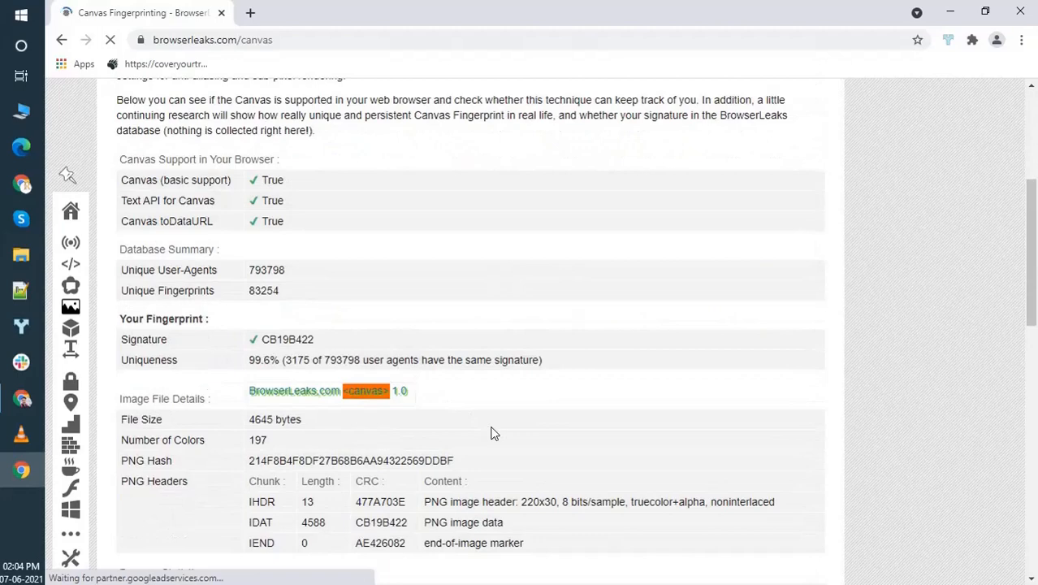
mouse_move(279, 458)
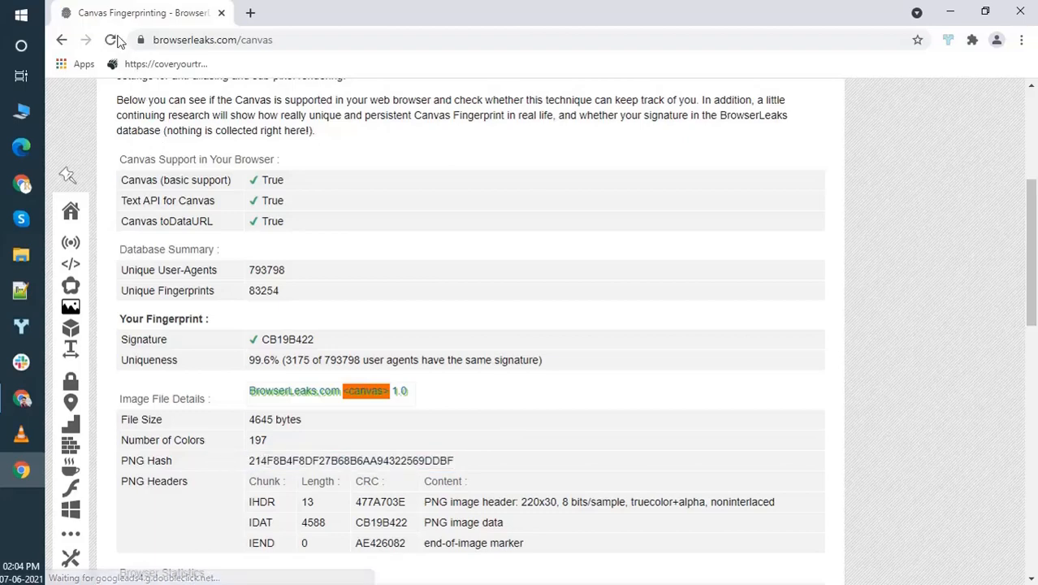
left_click(112, 39)
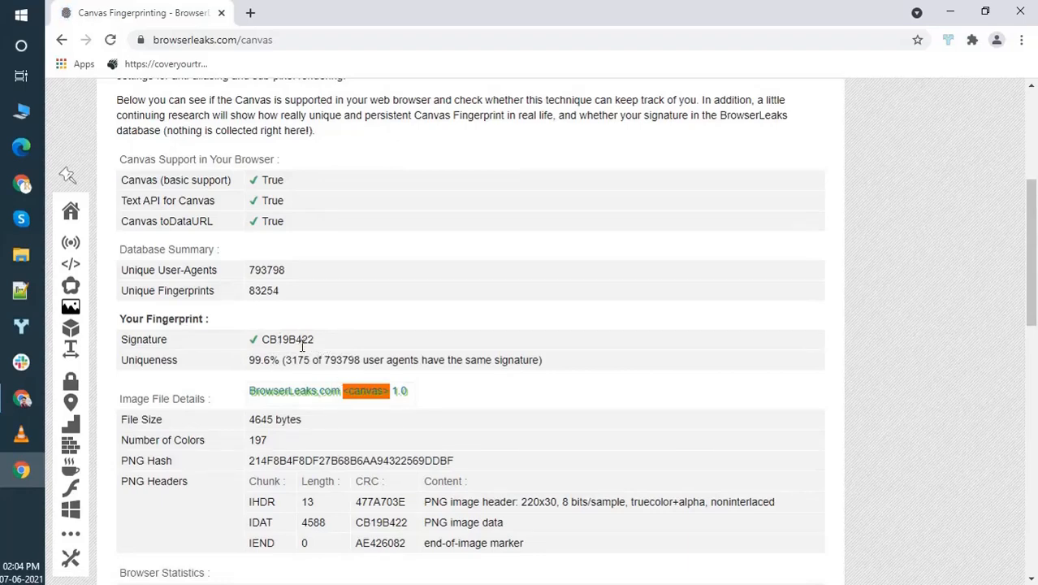
mouse_move(258, 356)
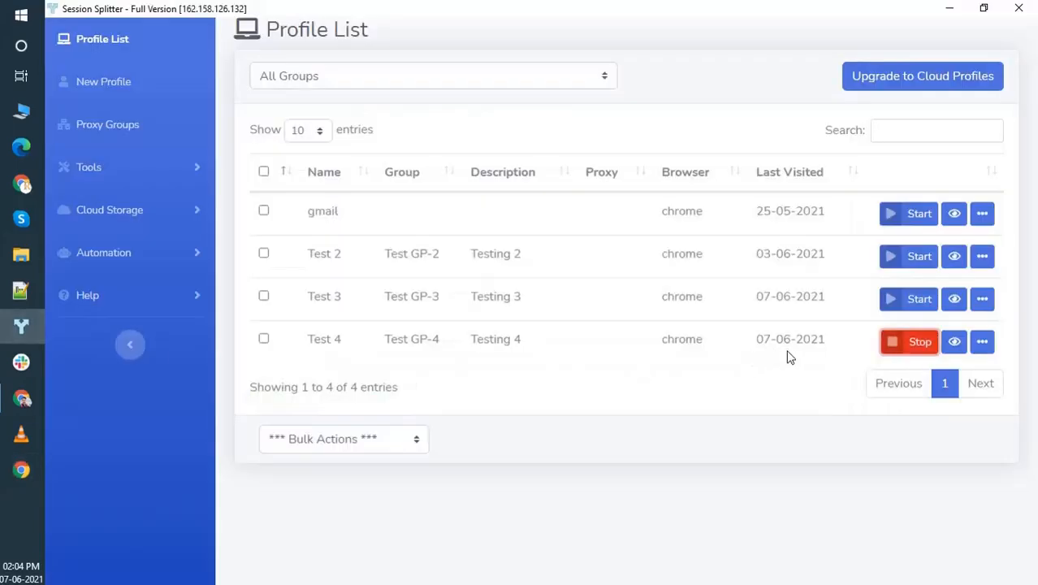
Step: Stop the running Test 4 profile and bring up its settings for editing
left_click(908, 341)
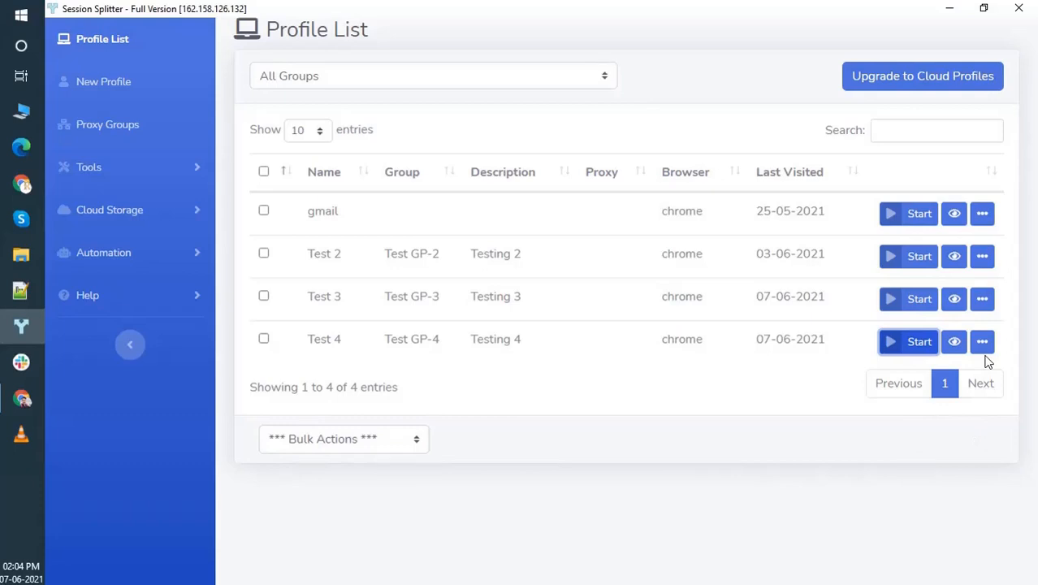
left_click(980, 341)
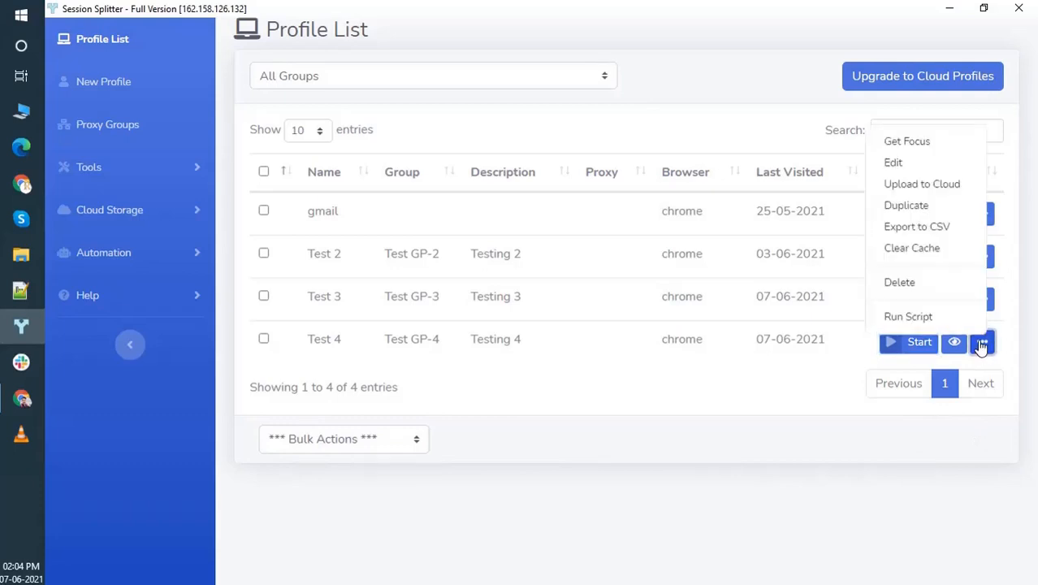
left_click(981, 341)
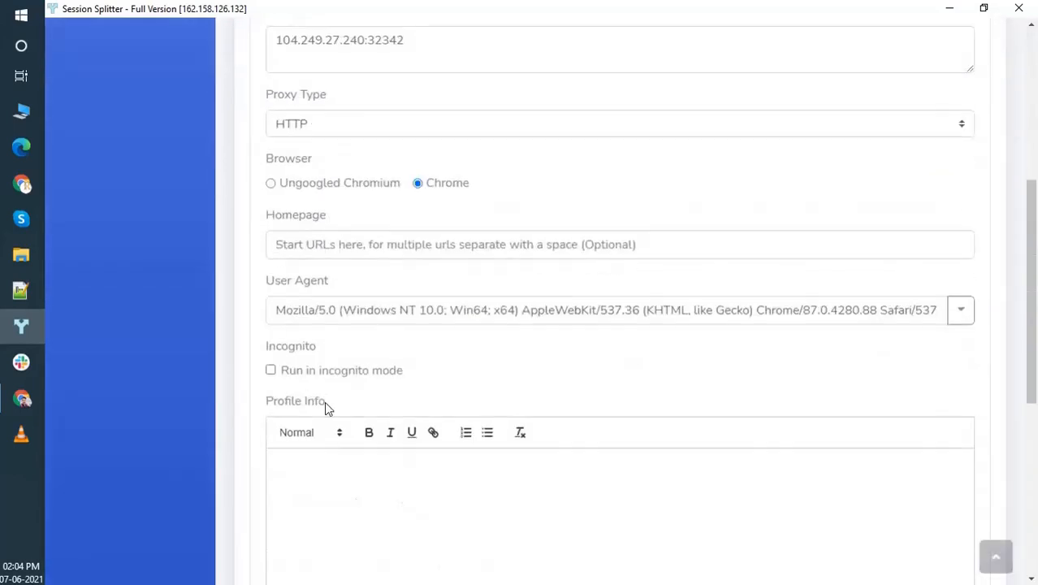
Step: Enable Canvas Fingerprint Defender under Extensions and save the Test 4 profile
scroll("down", 3)
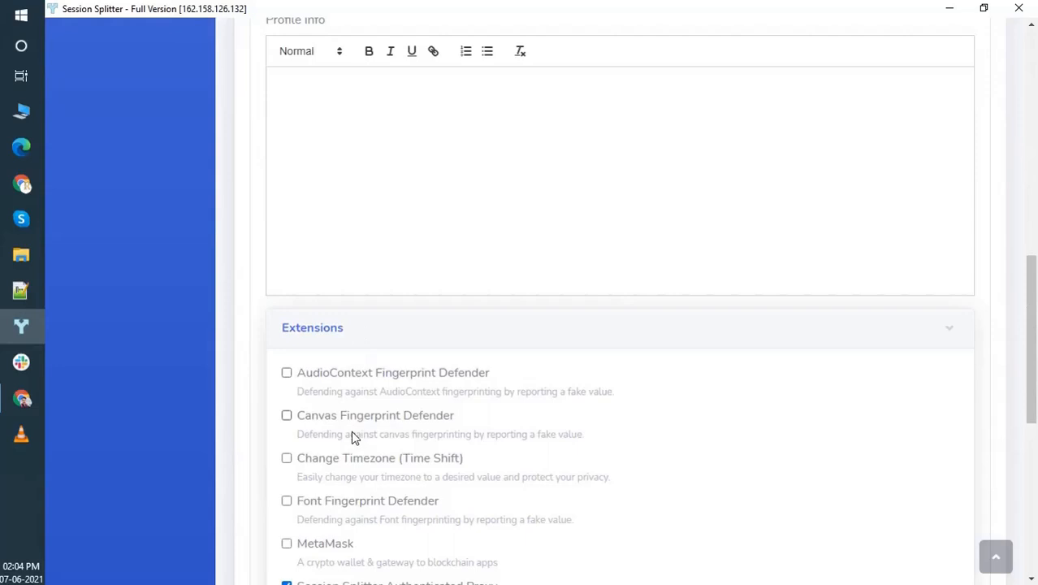
mouse_move(361, 419)
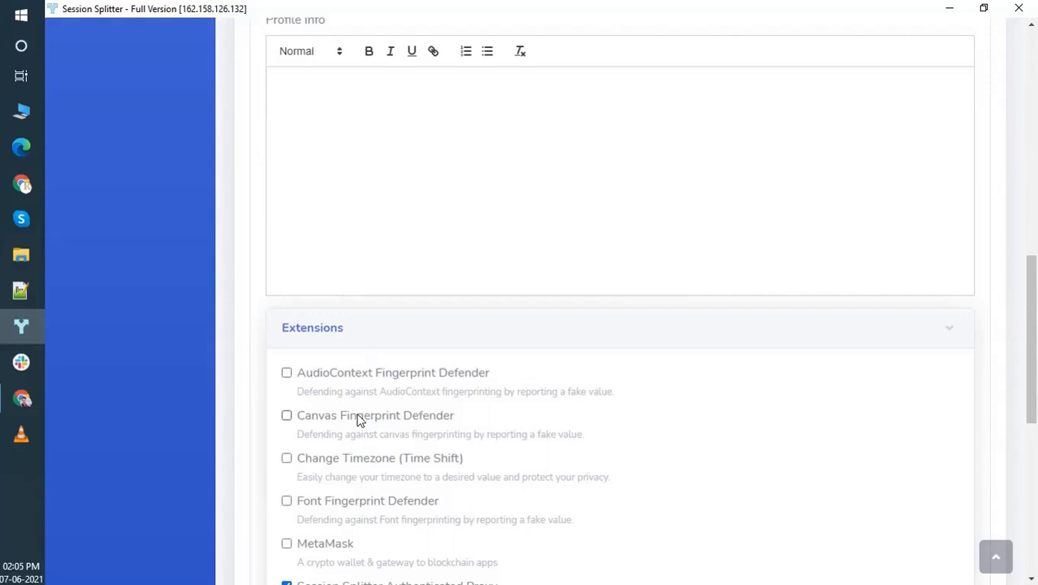
left_click(286, 415)
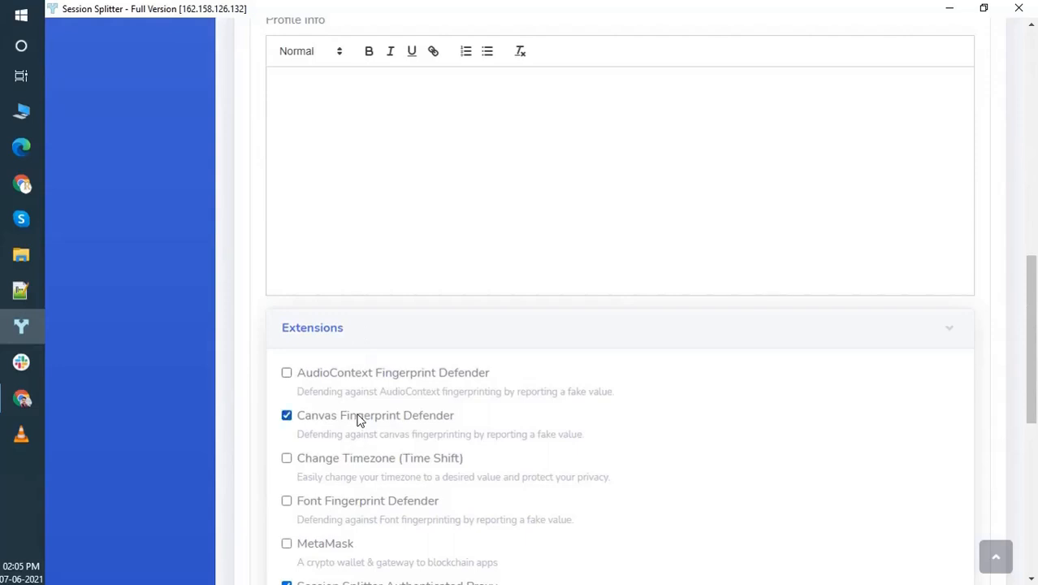
scroll("down", 3)
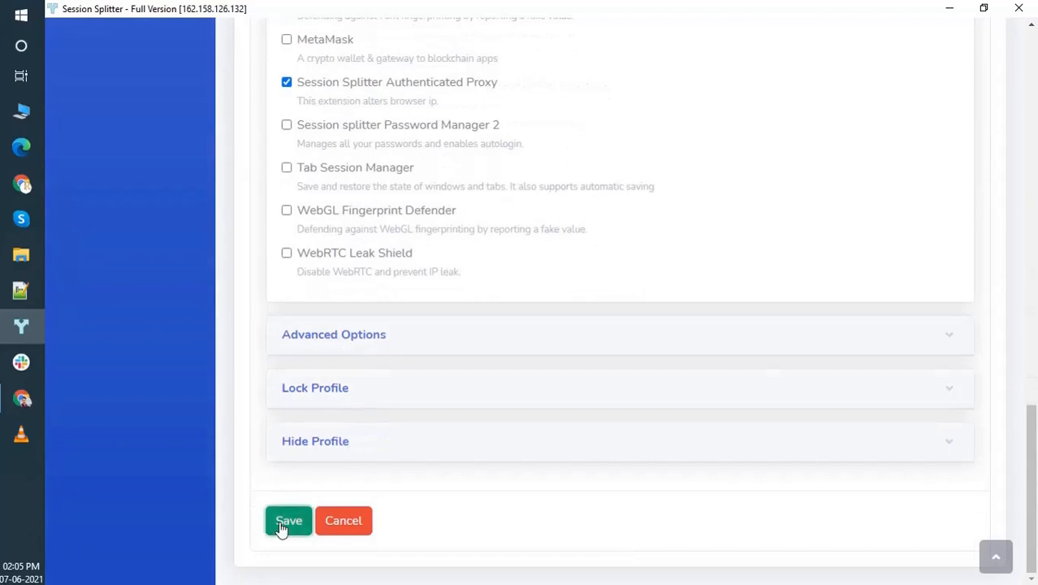
left_click(289, 519)
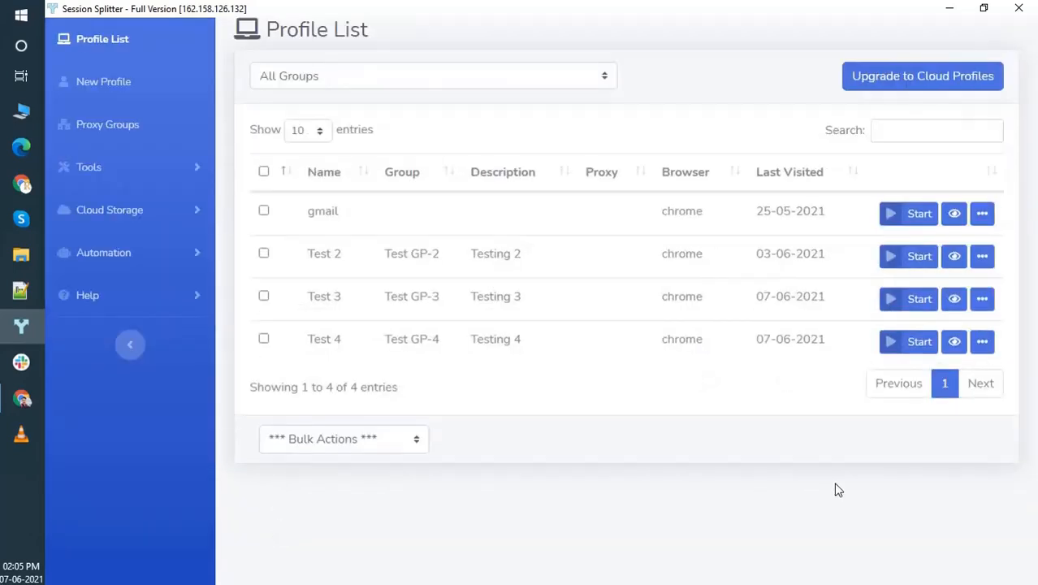
Step: Start the Test 4 profile so its browser reopens on the browserleaks.com home page
left_click(906, 341)
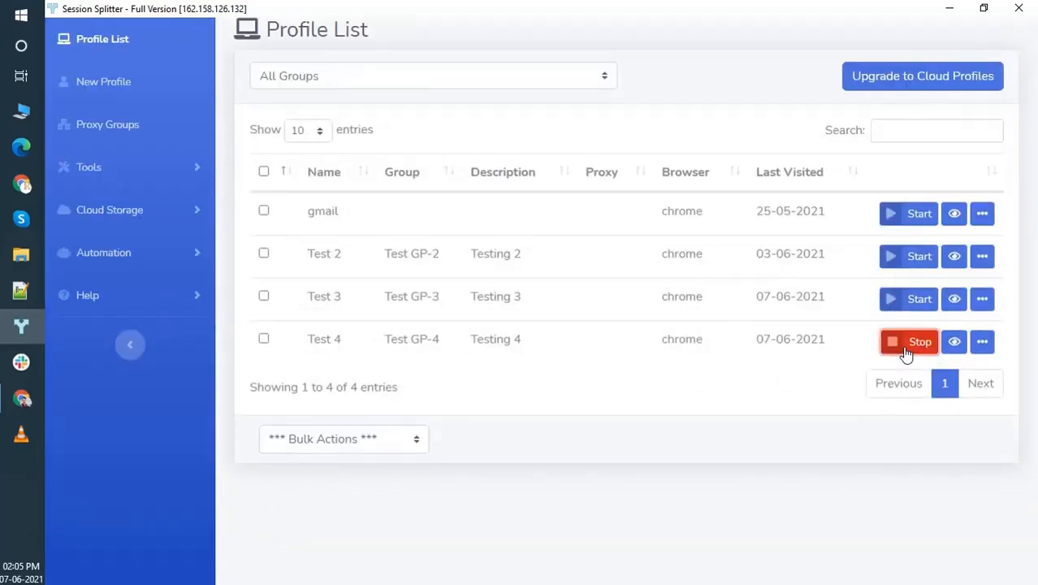
left_click(919, 341)
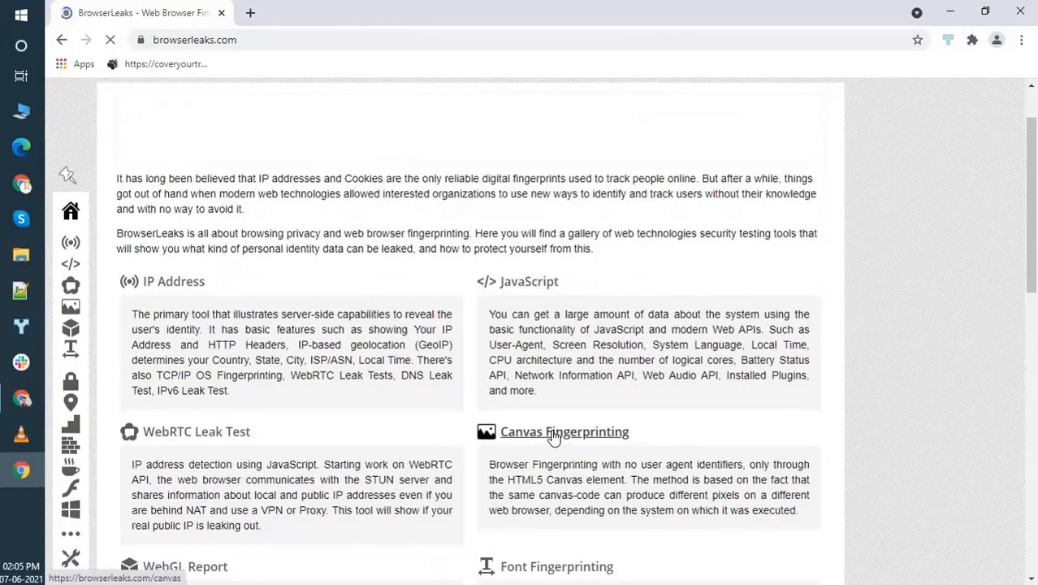
Step: Load the canvas fingerprinting test again and view the new PNG hash 3B8DAEDD at 100% uniqueness
left_click(564, 432)
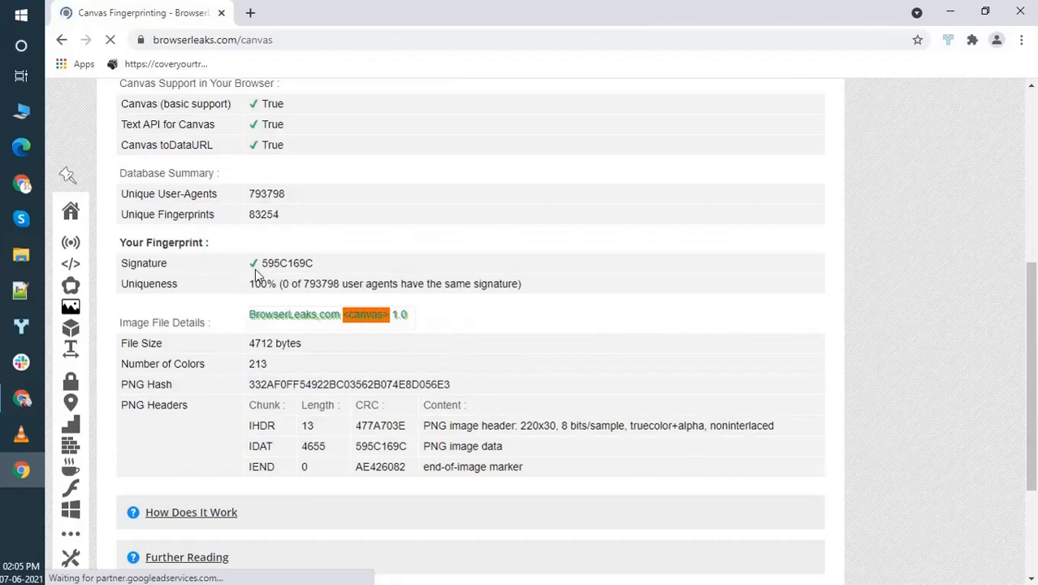
mouse_move(224, 410)
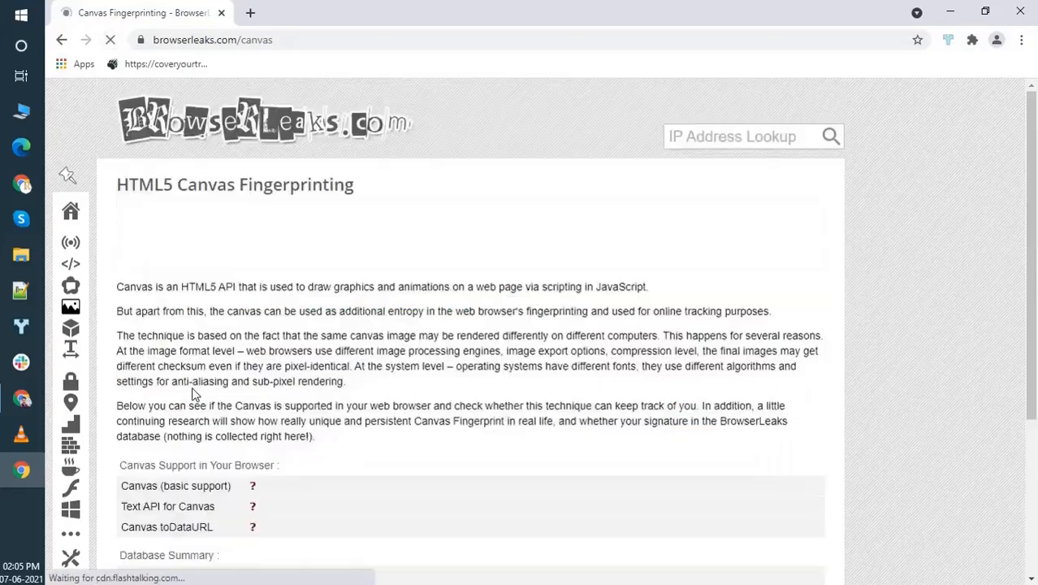
scroll("down", 3)
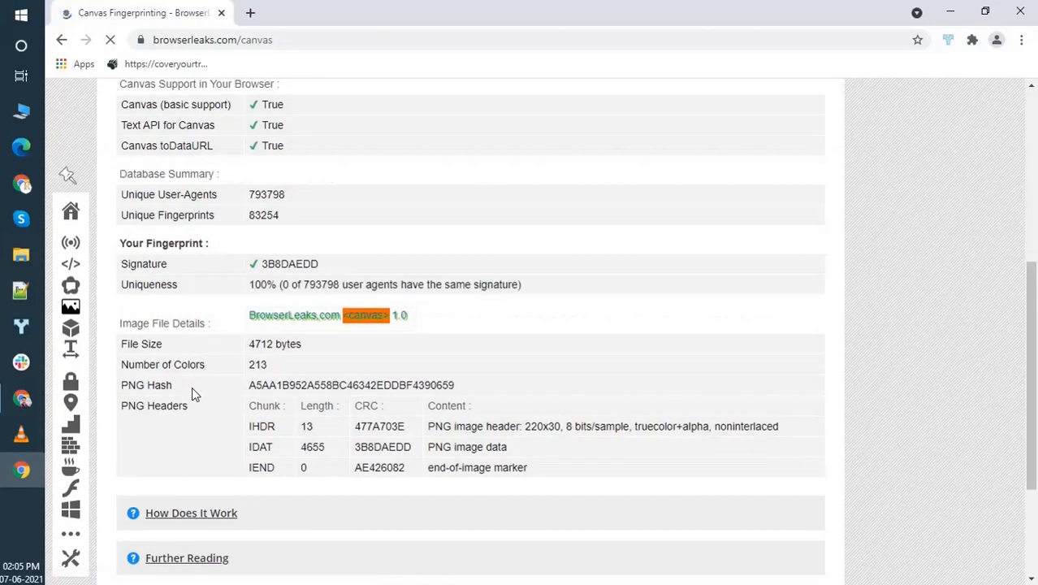